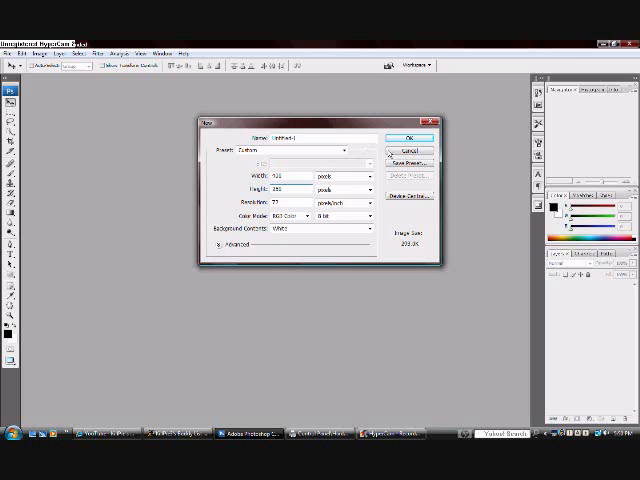
Step: Create a new blank document with default settings and head to the Edit commands
{"action": "left_click", "coordinate": [408, 136]}
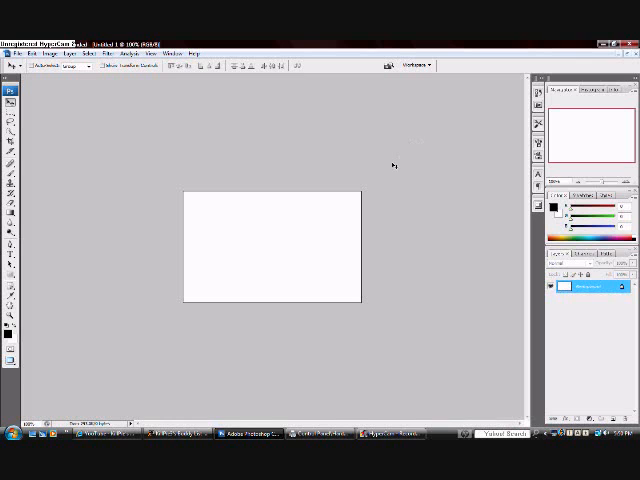
{"action": "left_click", "coordinate": [32, 54]}
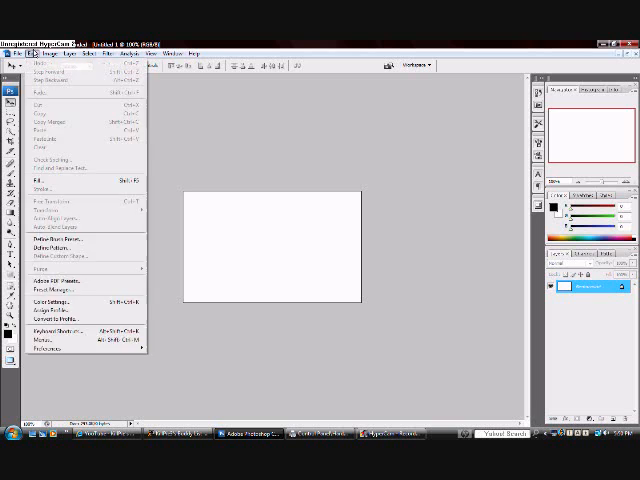
{"action": "mouse_move", "coordinate": [50, 180]}
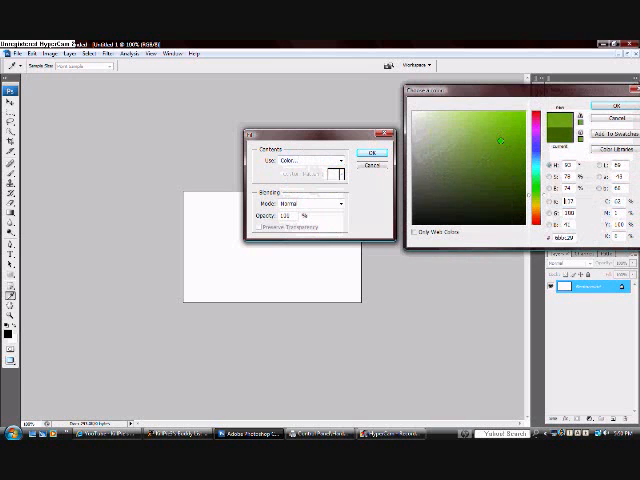
Step: Fill the whole canvas with a dark green colour via Edit > Fill
{"action": "left_click", "coordinate": [614, 104]}
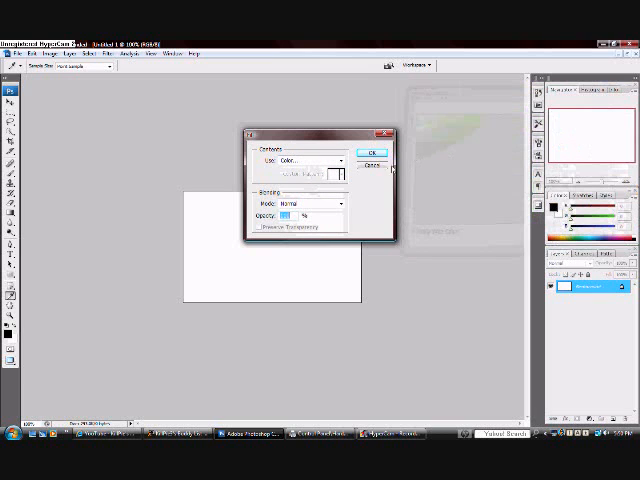
{"action": "left_click", "coordinate": [368, 148]}
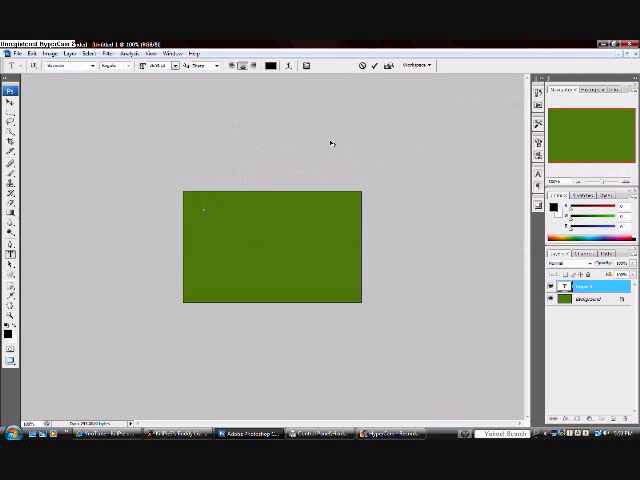
Step: Add the text 'KillPie' near the upper left and give it a script font
{"action": "type", "text": "KIL"}
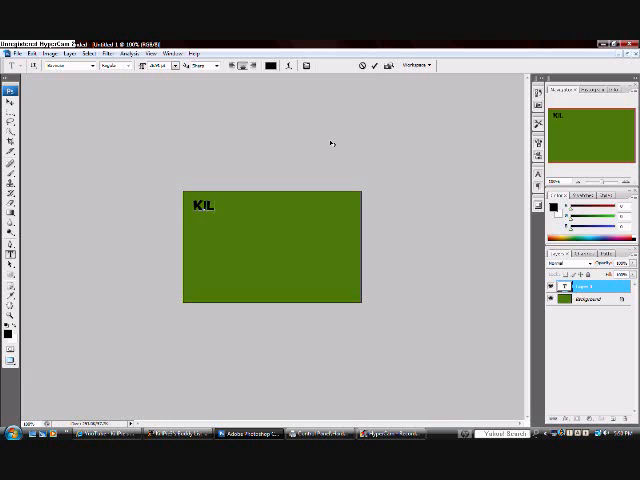
{"action": "type", "text": "LPie"}
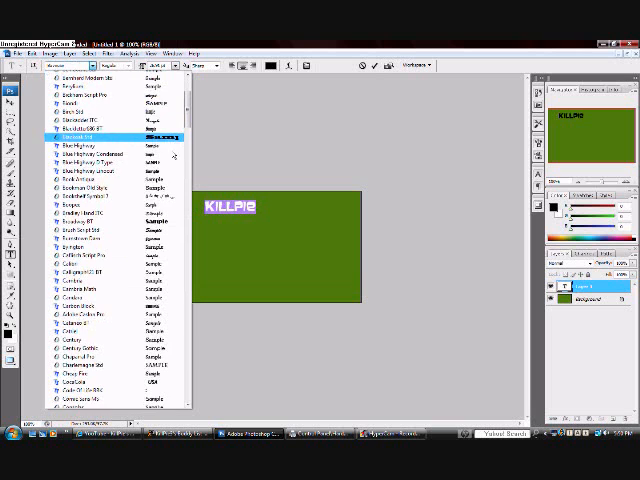
{"action": "left_click", "coordinate": [96, 136]}
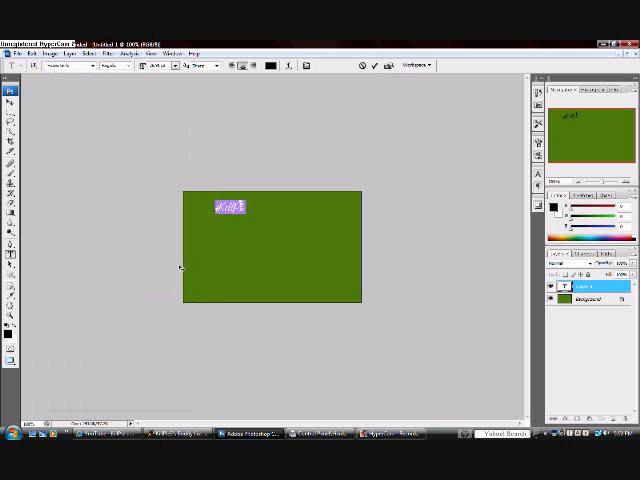
{"action": "left_click", "coordinate": [60, 64]}
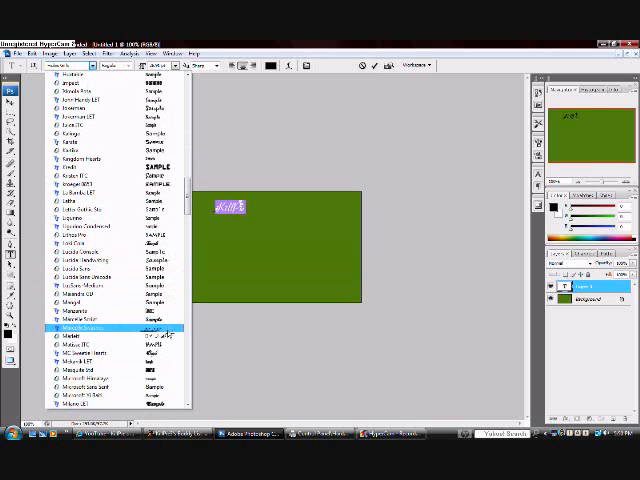
{"action": "left_click", "coordinate": [88, 328]}
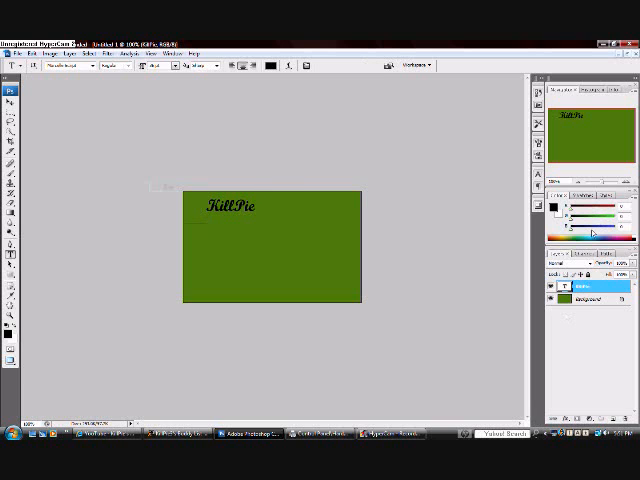
Step: Give the KillPie text layer Drop Shadow and Outer Glow via Blending Options
{"action": "right_click", "coordinate": [584, 284]}
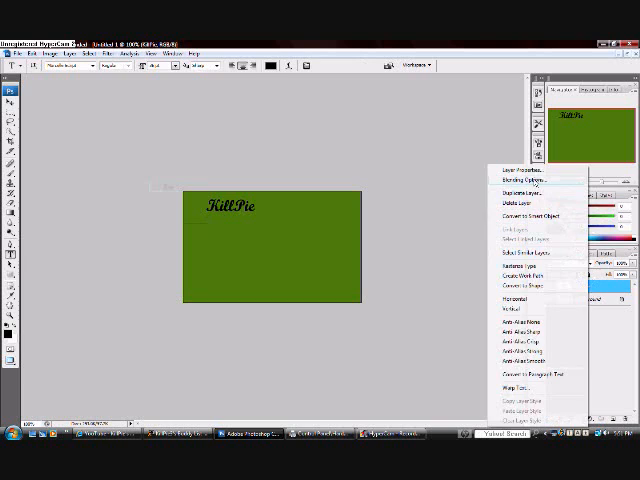
{"action": "left_click", "coordinate": [532, 176]}
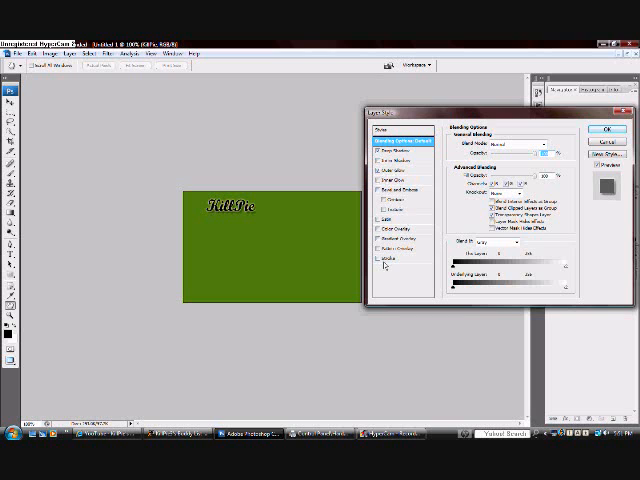
{"action": "left_click", "coordinate": [602, 128]}
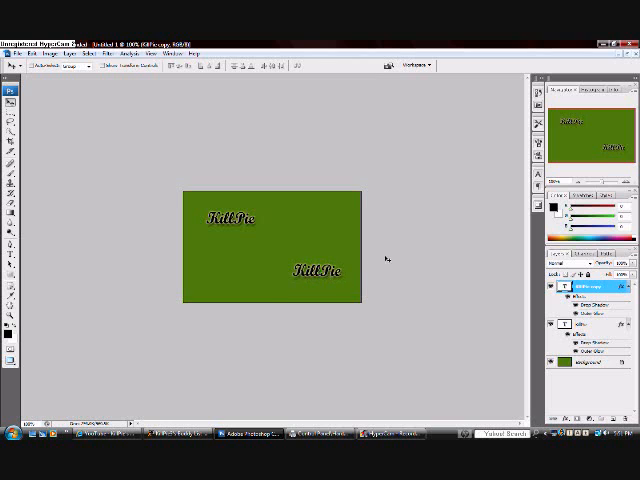
{"action": "mouse_move", "coordinate": [492, 244]}
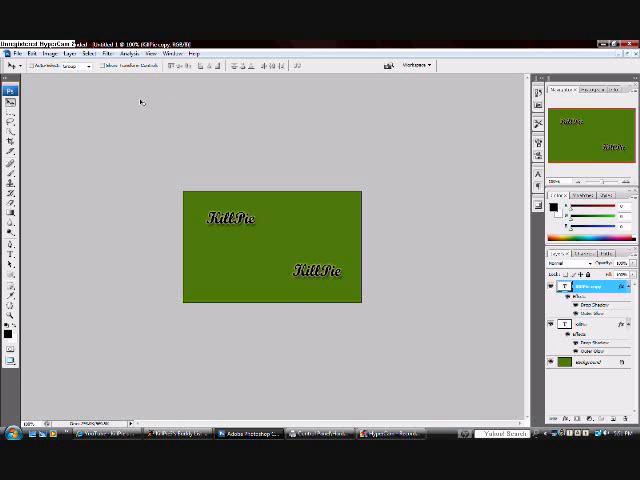
Step: Duplicate the styled KillPie text to the lower right and save the image
{"action": "left_click", "coordinate": [12, 52]}
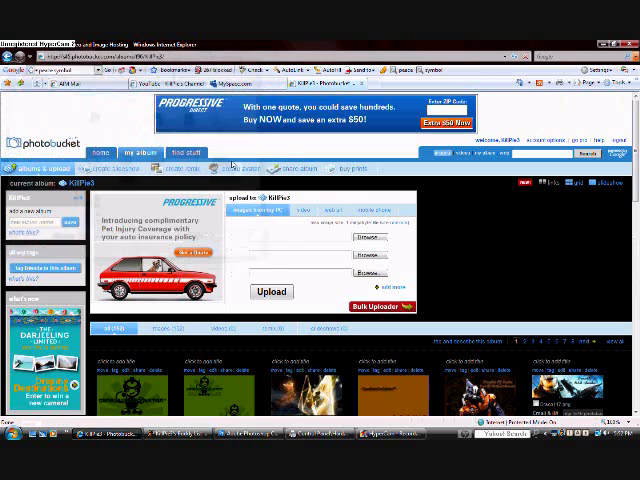
Step: Select the saved background image for upload in Photobucket's upload box
{"action": "left_click", "coordinate": [270, 292]}
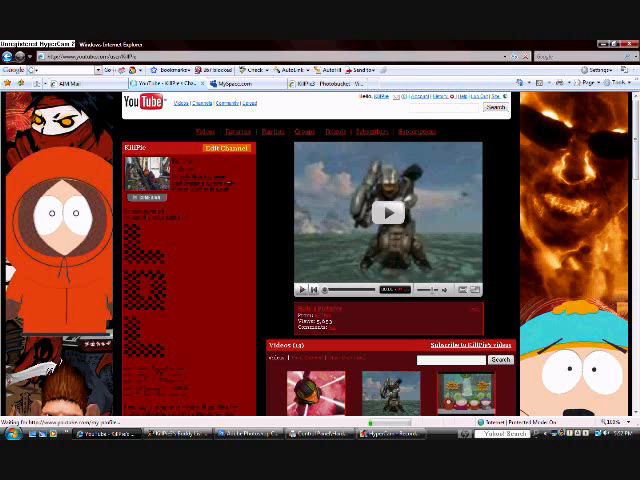
Step: Reach the Channel Design settings from Edit Channel on the YouTube channel page
{"action": "left_click", "coordinate": [224, 148]}
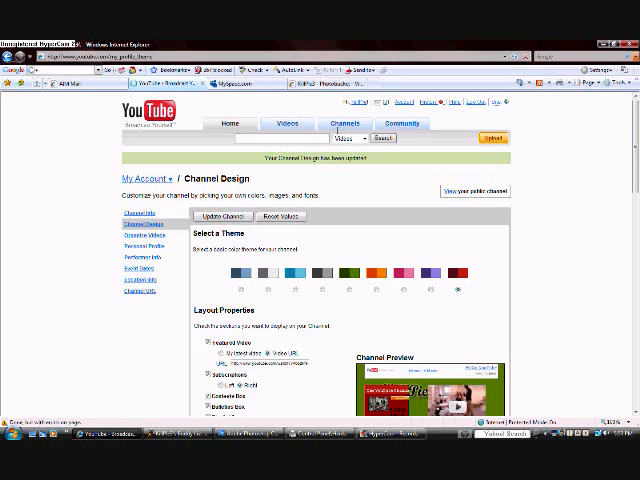
Step: Update the channel with the tiled KillPie background image and review the result
{"action": "left_click", "coordinate": [476, 192]}
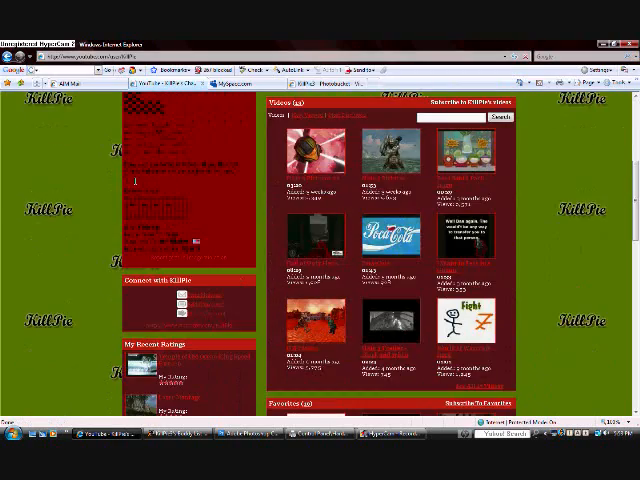
{"action": "scroll", "scroll_direction": "down", "scroll_amount": 3}
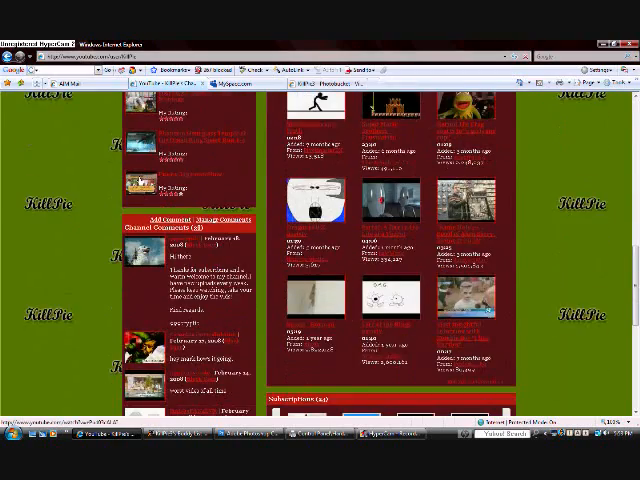
{"action": "scroll", "scroll_direction": "down", "scroll_amount": 3}
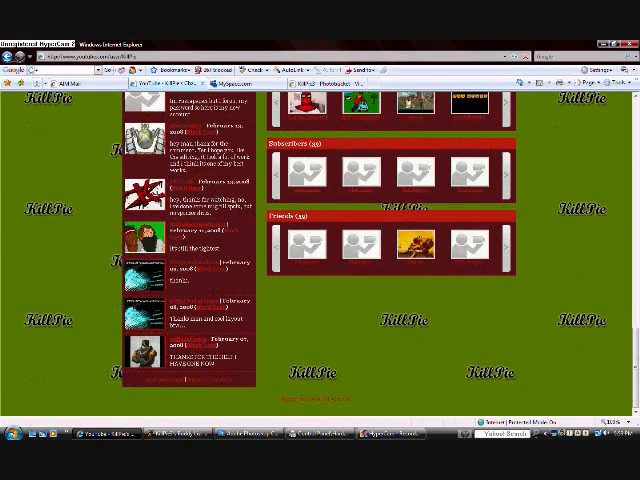